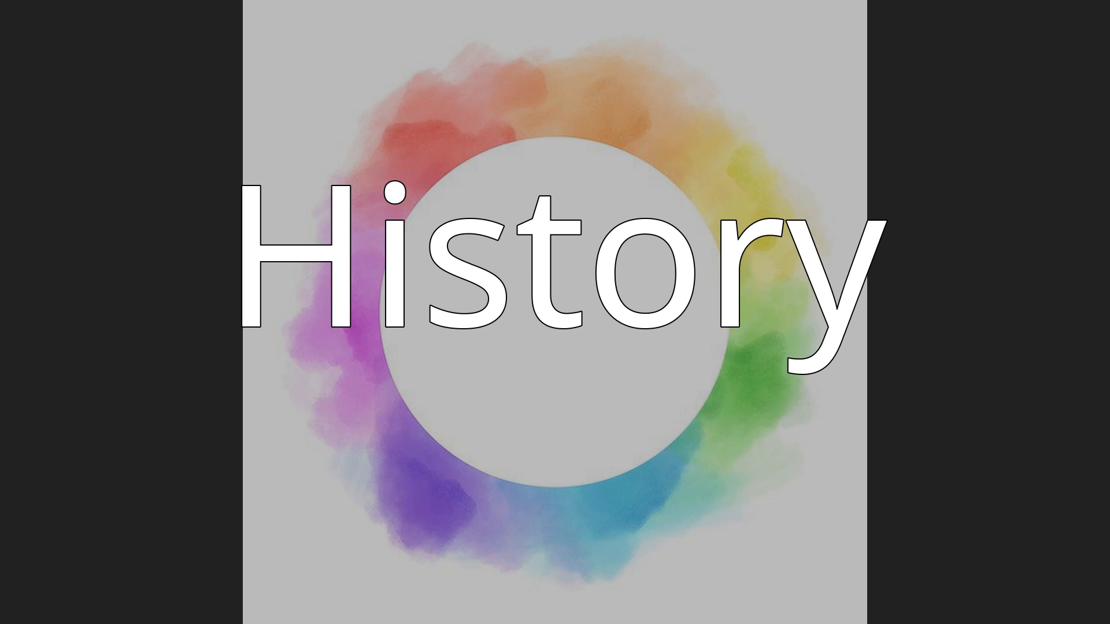
Advance the slideshow from the 'History' title slide to 'Present day'.
{"action": "key", "text": "Right"}
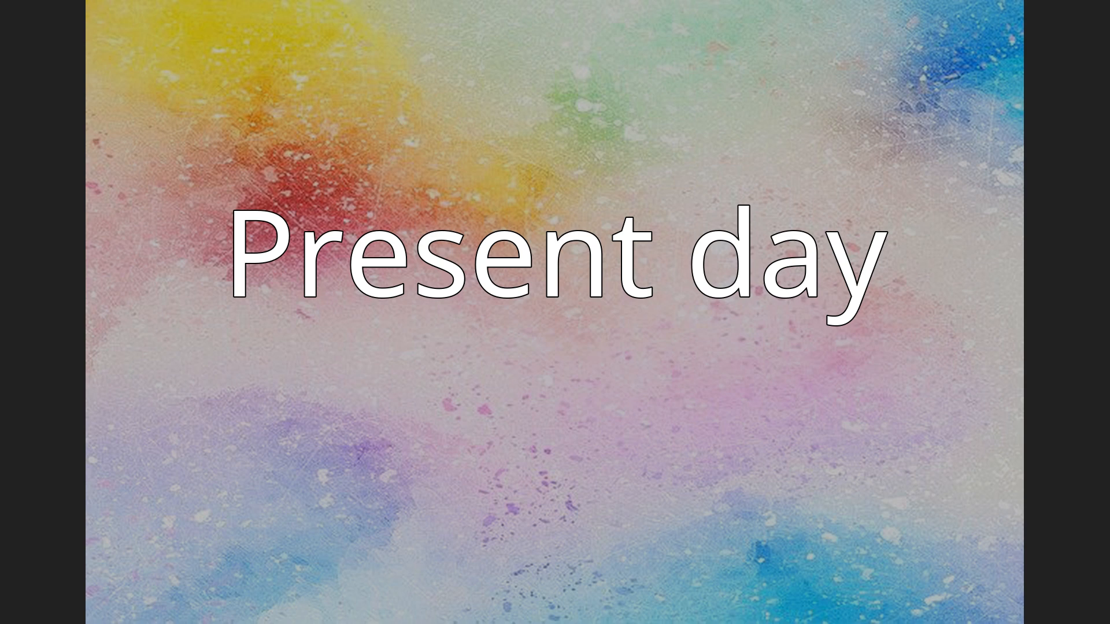